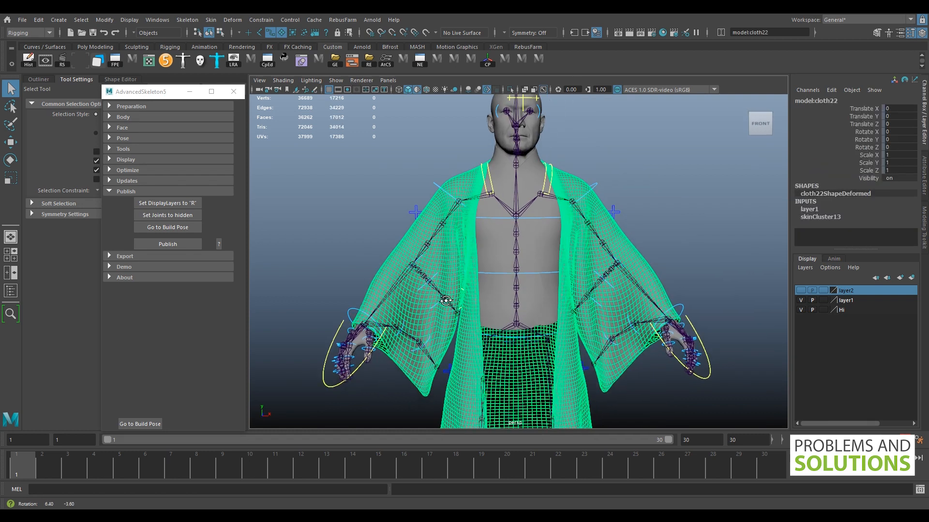
Deselect the kimono mesh, select the Root_M joint hierarchy, and display local rotation axes
left_click(337, 250)
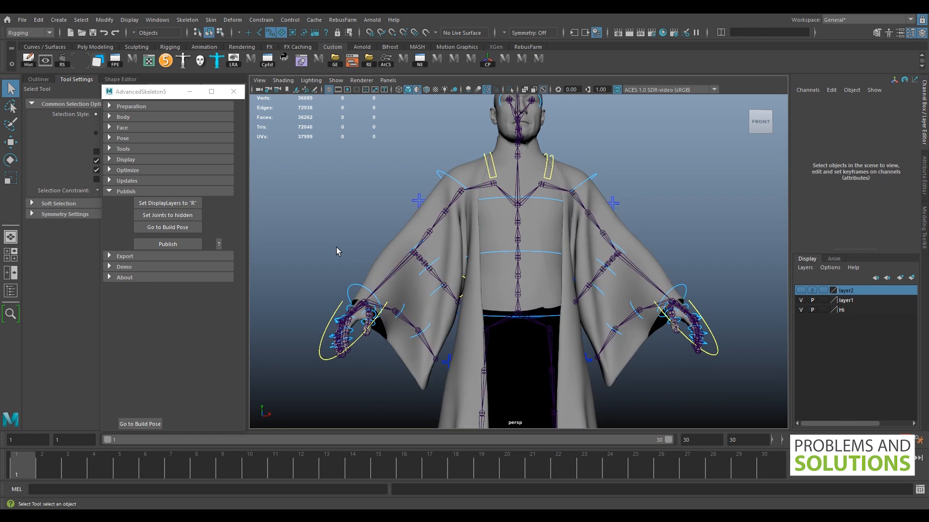
mouse_move(440, 277)
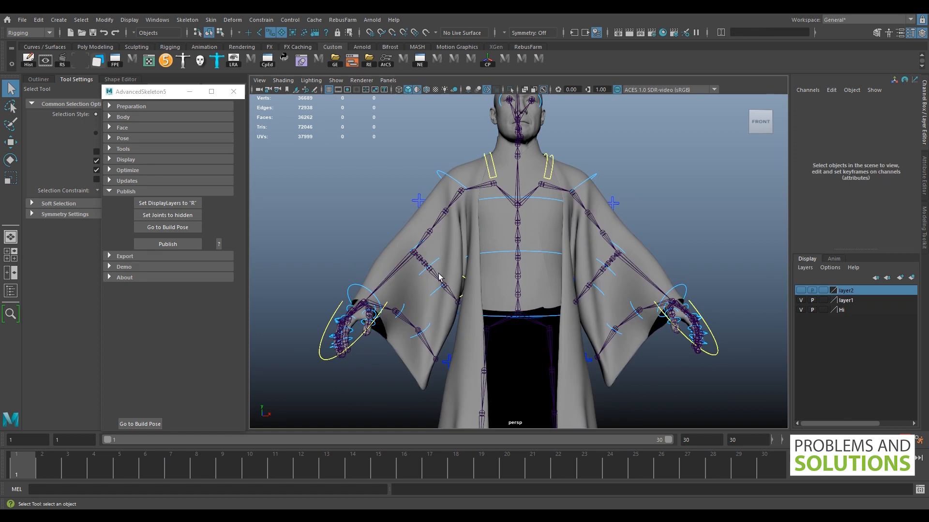
mouse_move(448, 307)
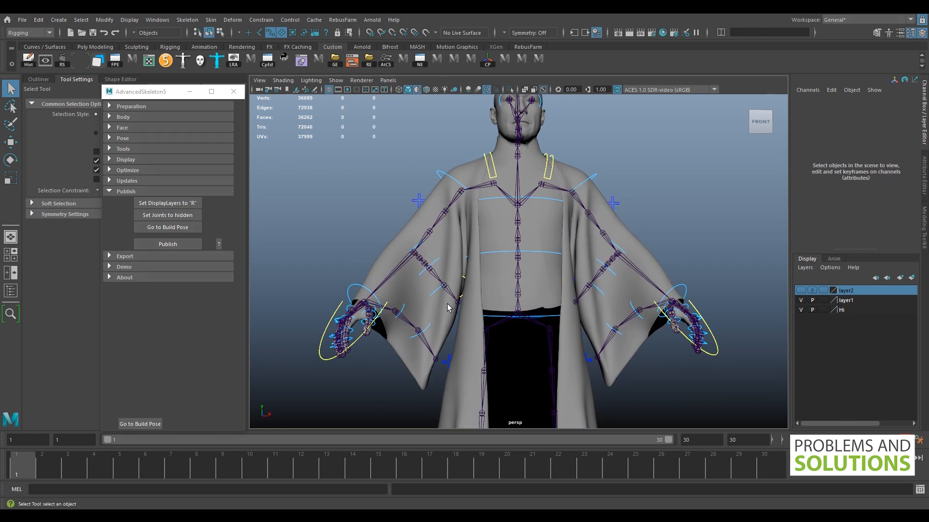
left_click(131, 106)
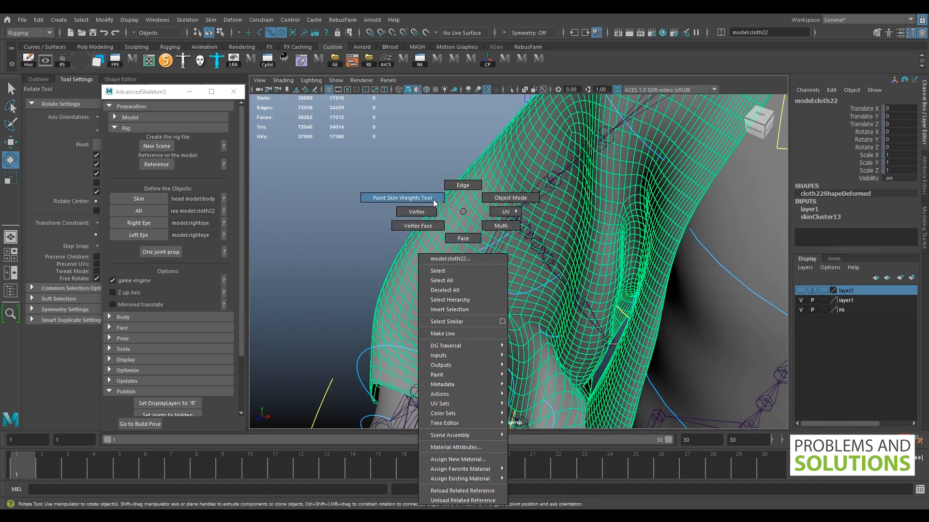
left_click(401, 198)
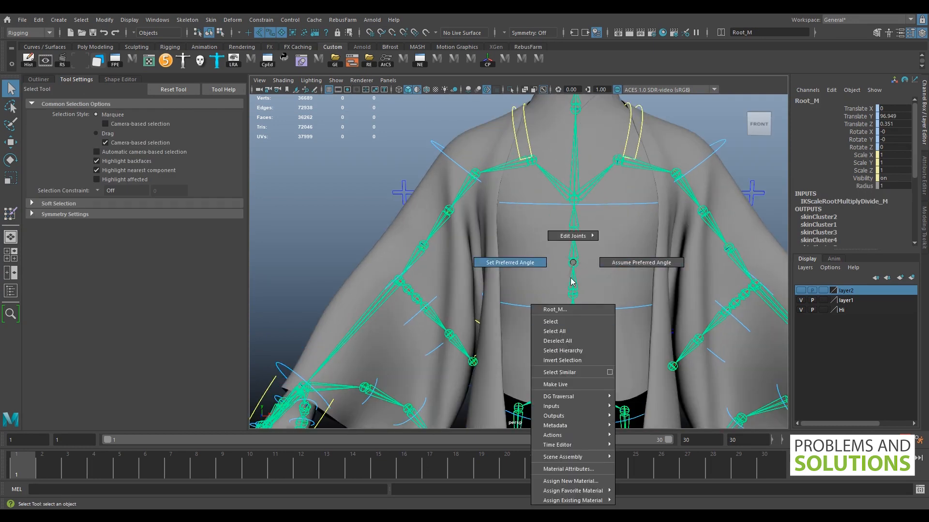
left_click(129, 20)
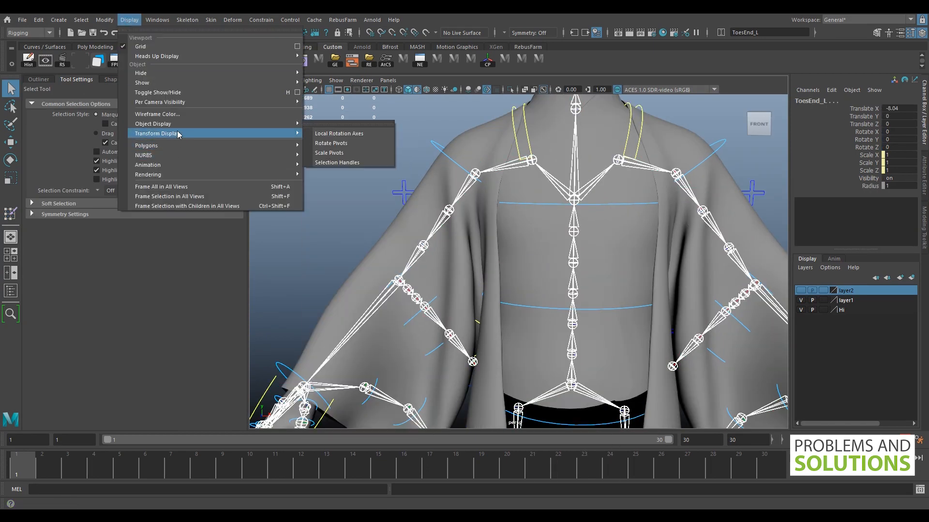
left_click(338, 133)
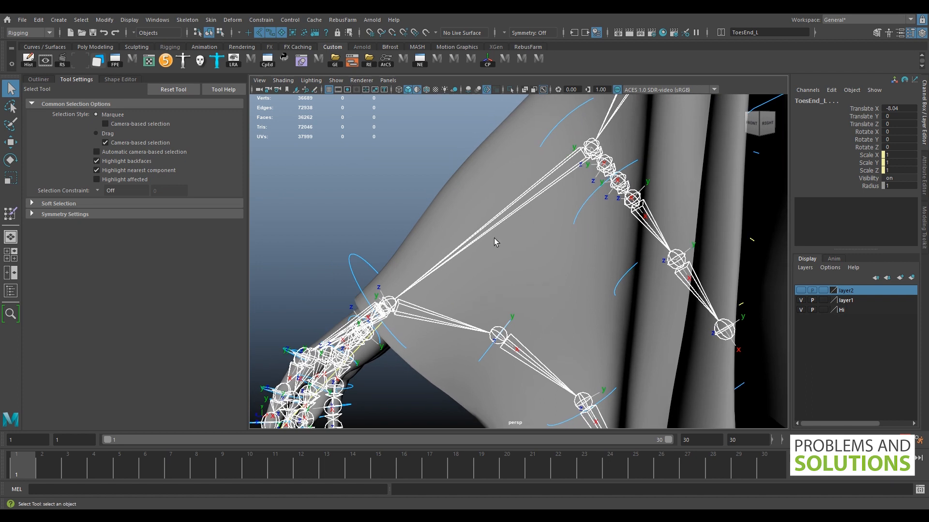
mouse_move(503, 216)
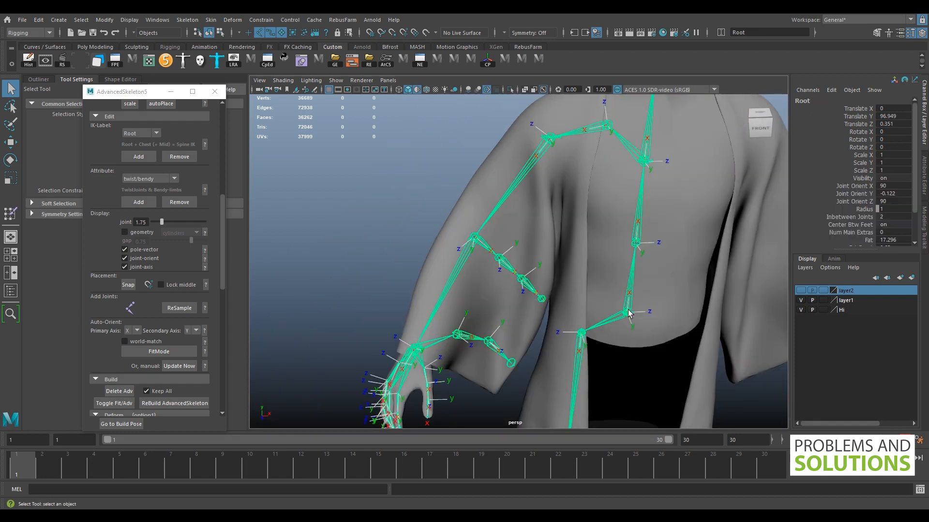
Select the Root joint's full fit-skeleton hierarchy via Select Hierarchy
right_click(627, 311)
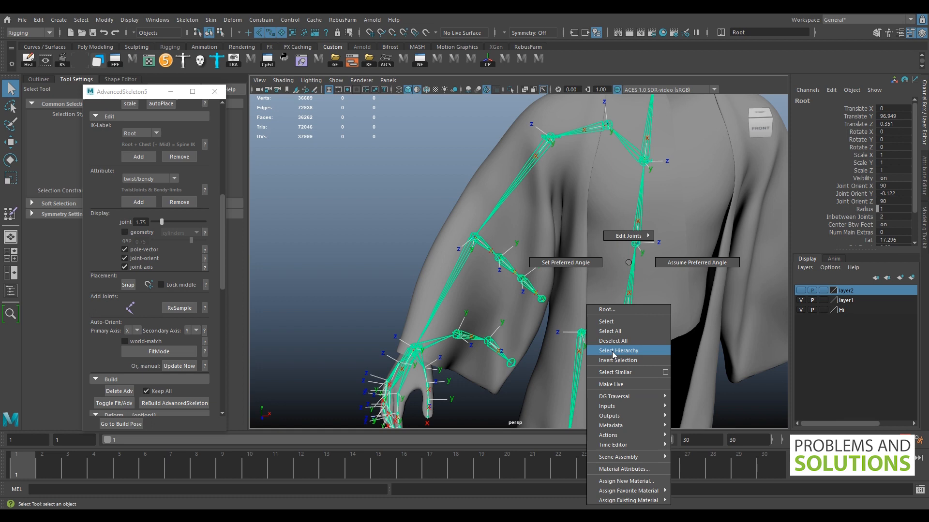
left_click(618, 350)
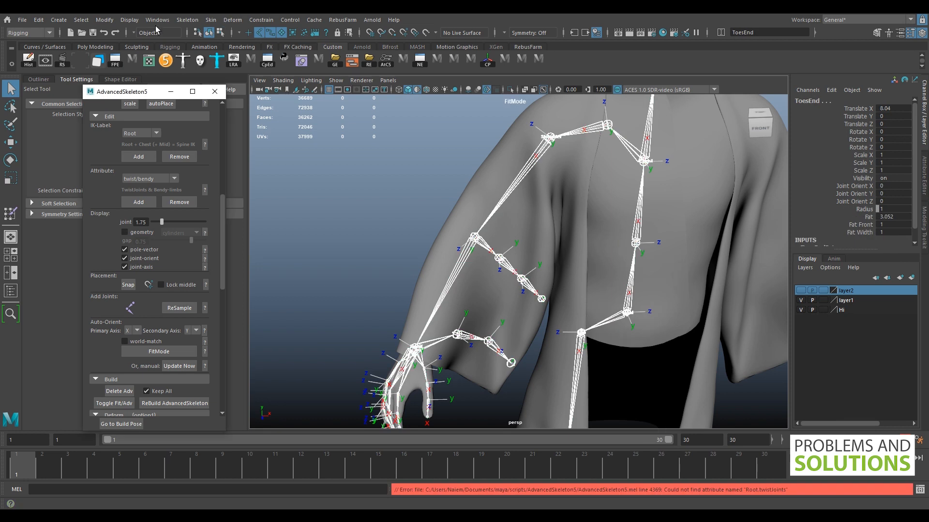
Reset Orient Joint options to defaults and apply them to the selected joints
left_click(568, 238)
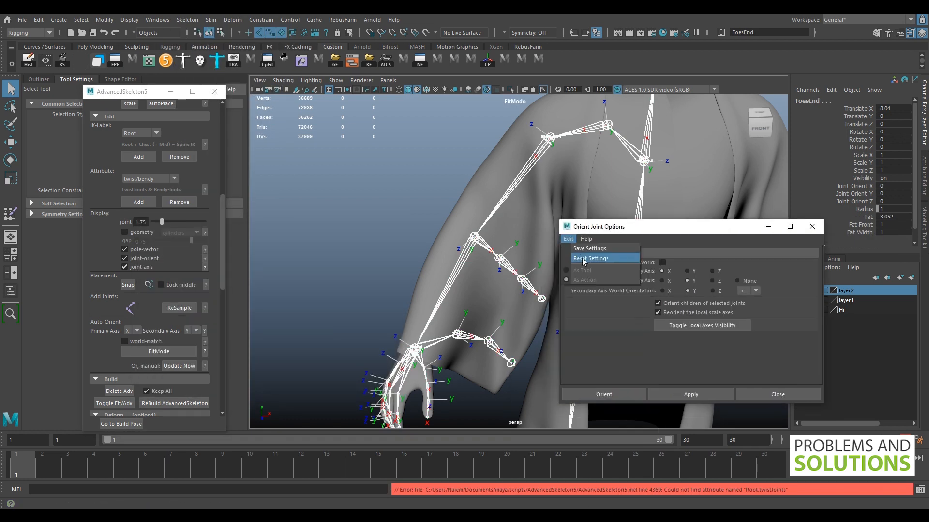
left_click(590, 258)
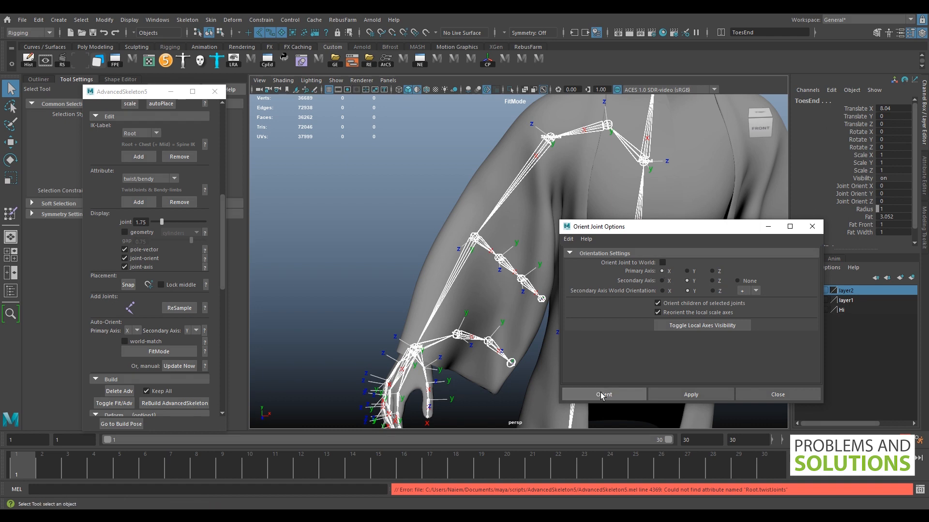
left_click(603, 394)
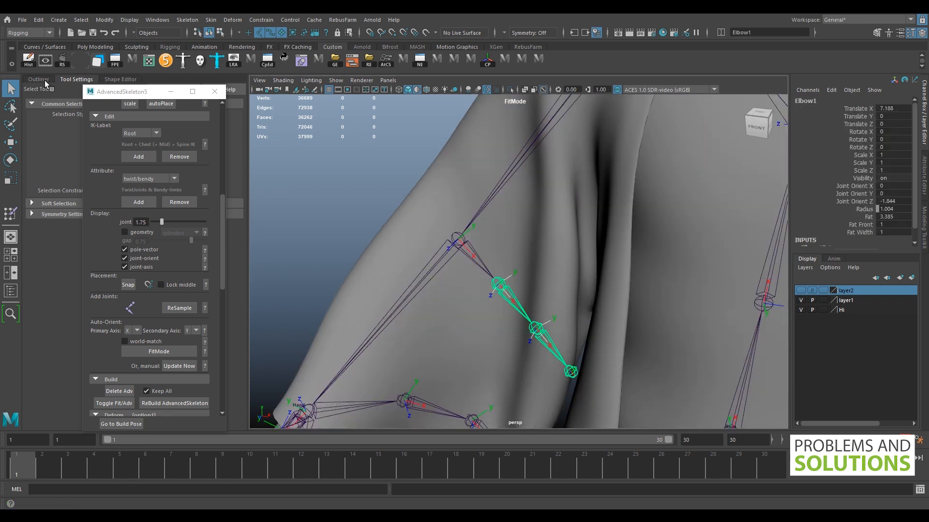
Show the Outliner, move AdvancedSkeleton aside, and select the hierarchy under Root
left_click(38, 78)
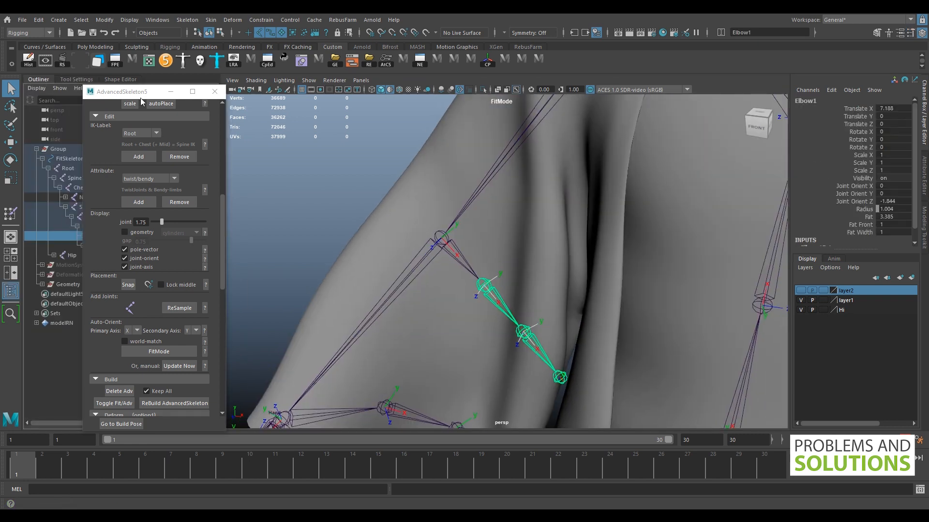
left_click_drag(122, 90, 224, 120)
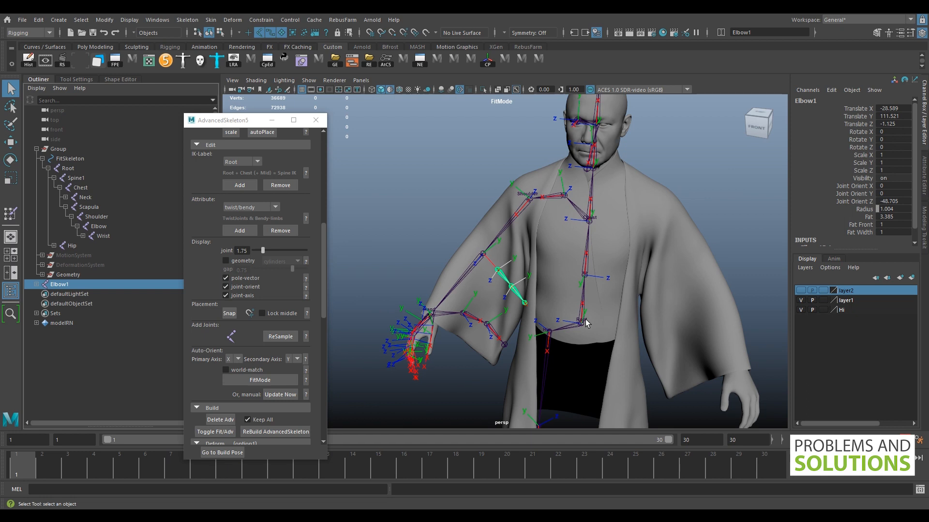
right_click(586, 323)
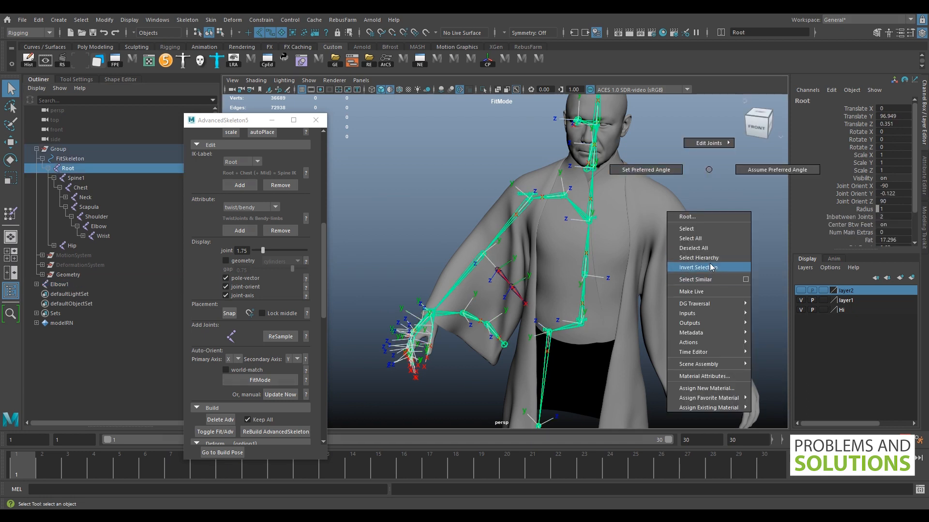
left_click(187, 20)
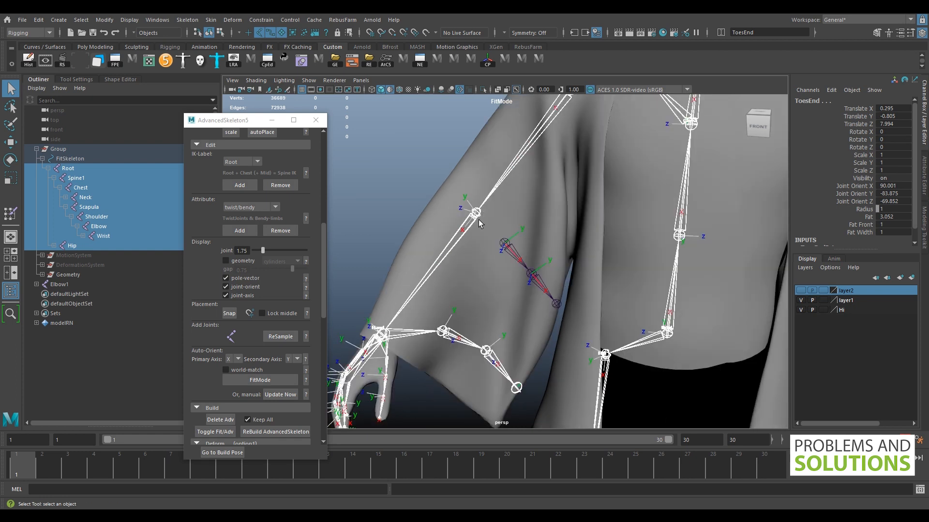
Select Elbow1, then add the arm's Elbow joint to parent it
left_click(59, 285)
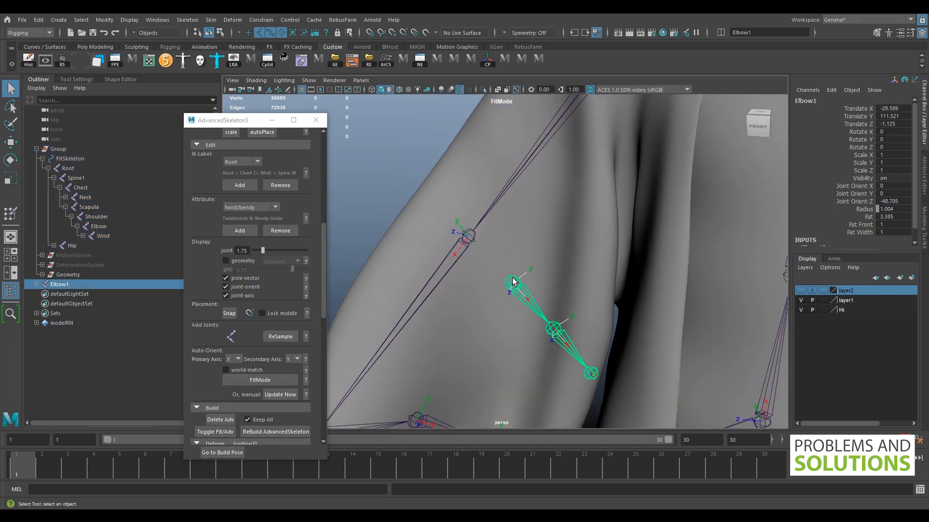
mouse_move(515, 279)
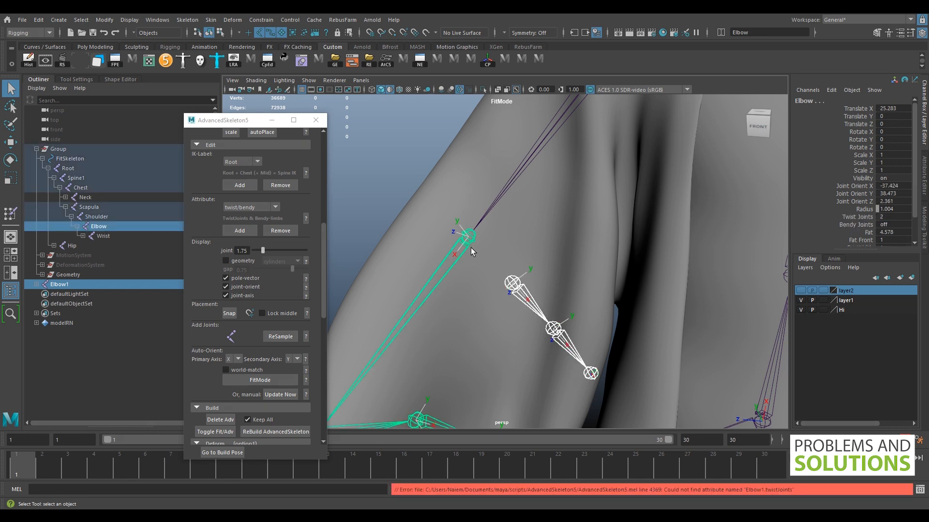
left_click(105, 245)
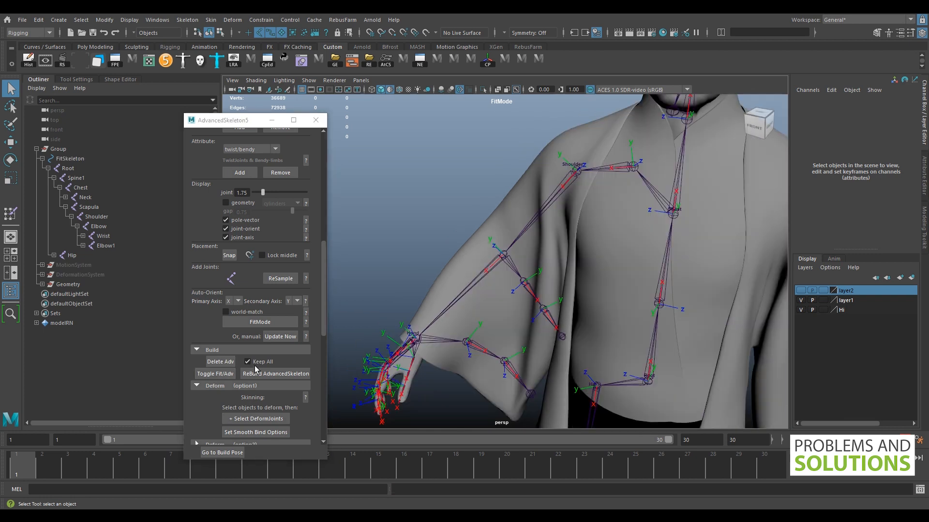
Run ReBuild AdvancedSkeleton and confirm the prompts until the rig is generated
left_click(275, 373)
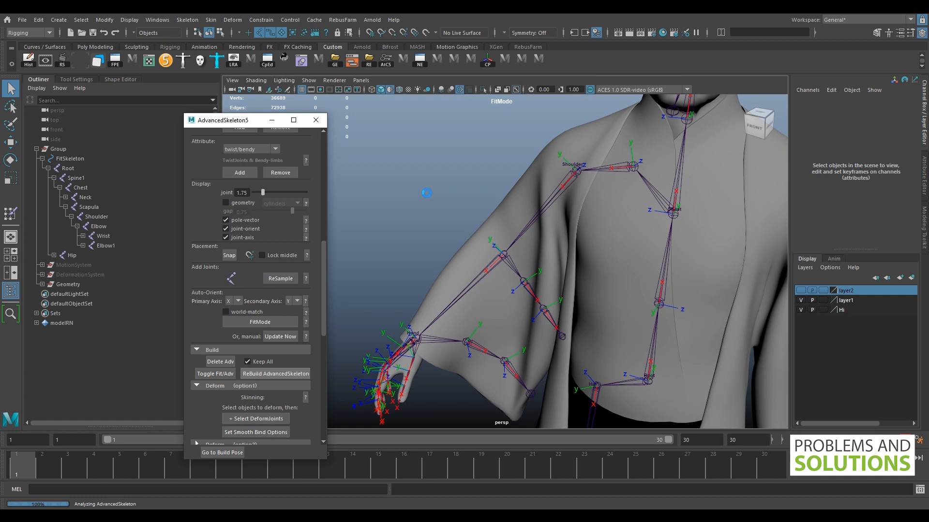
left_click(259, 322)
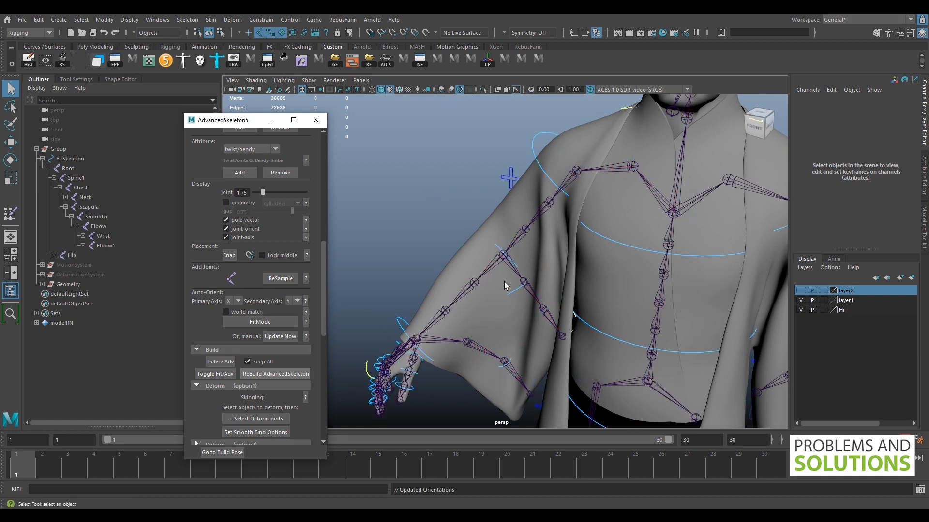
left_click(511, 274)
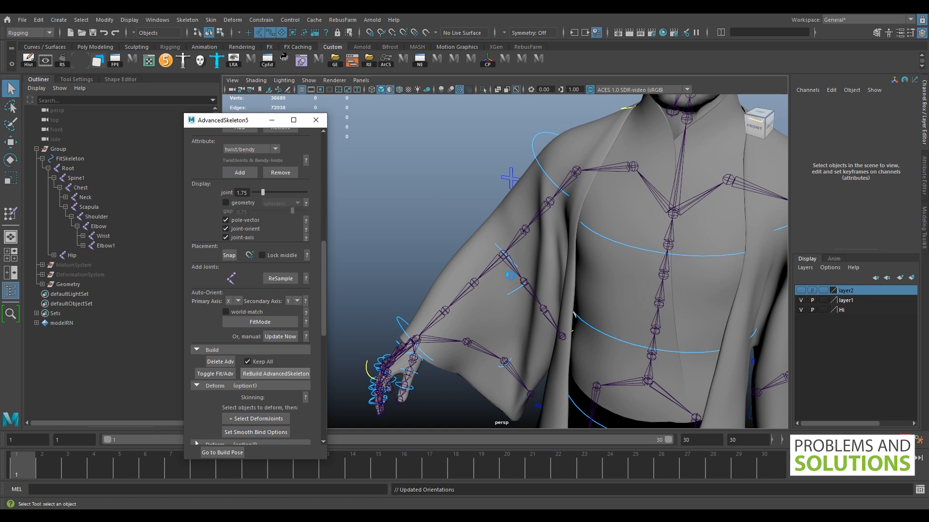